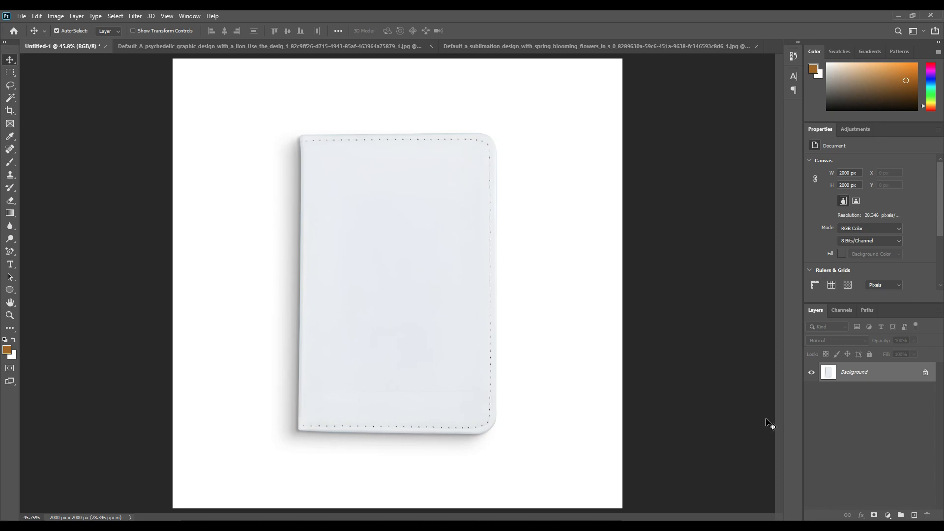
Reveal the Pen Tool group's flyout of path-drawing tools
click(10, 251)
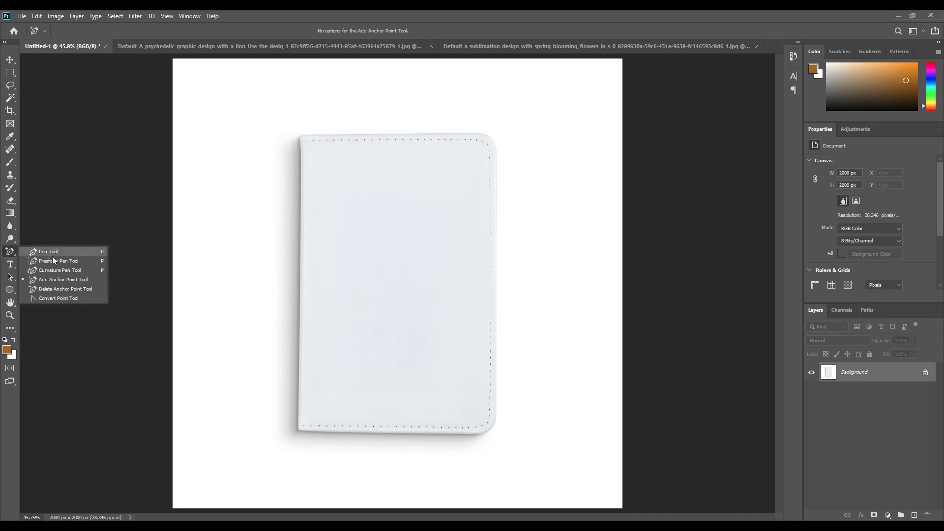
Choose the Pen Tool to start tracing the holder edge with anchor points
click(47, 251)
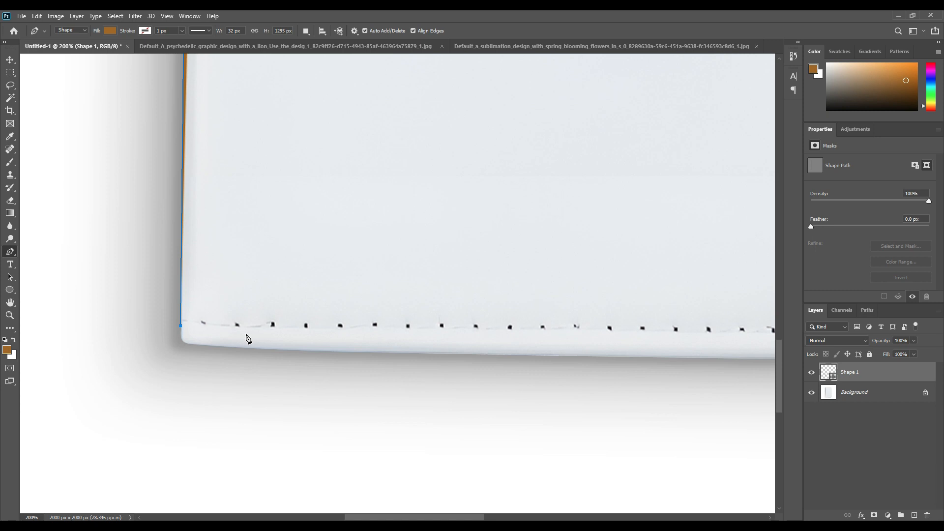
mouse_move(200, 349)
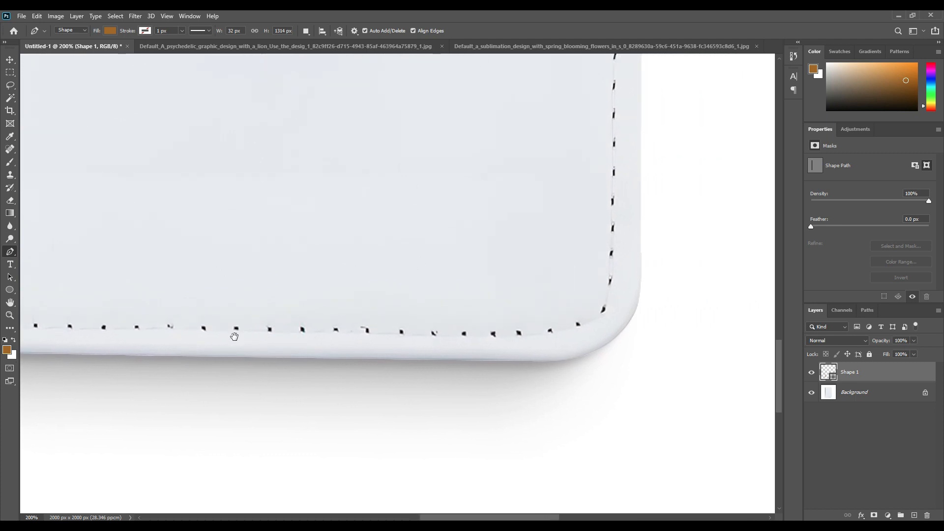
mouse_move(557, 363)
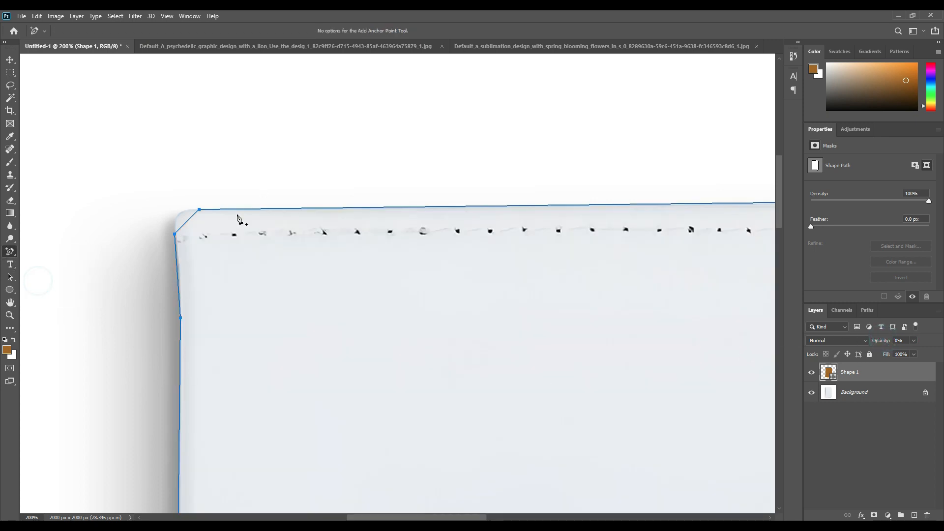
Add another anchor point along the passport holder's edge to continue the outline
click(198, 208)
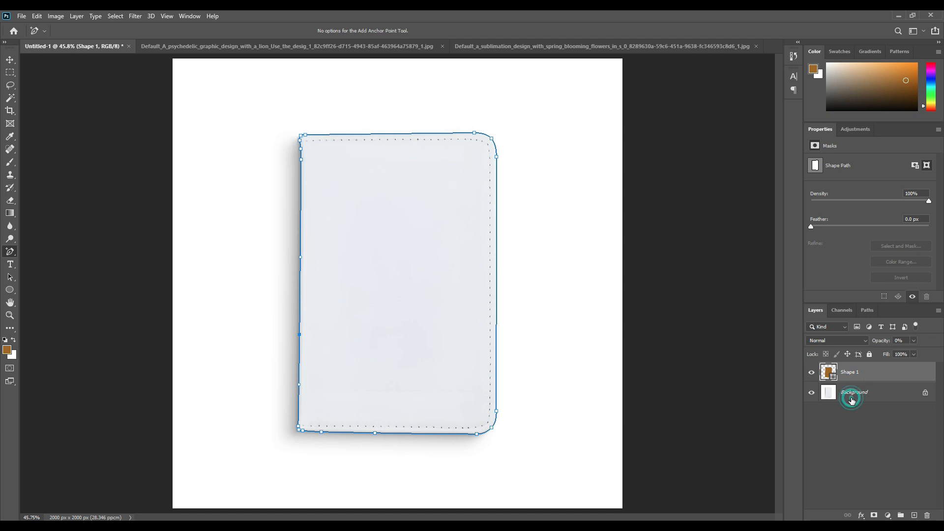
Create an empty Layer 1 directly above the Background layer
click(852, 392)
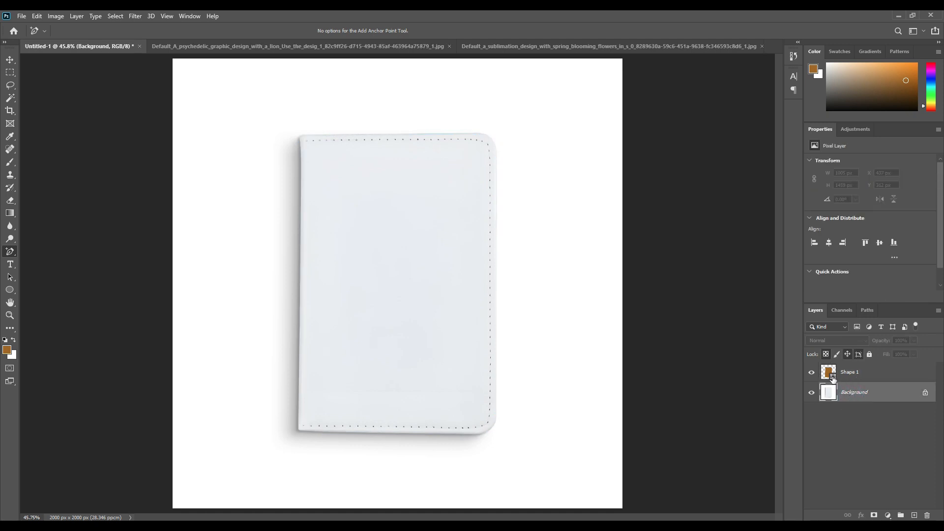
click(854, 393)
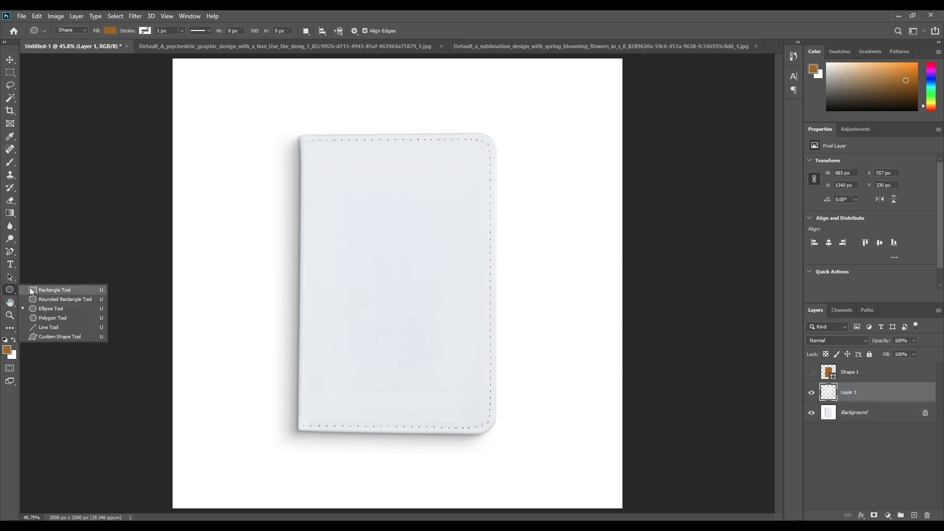
Draw a brown Rectangle 1 shape sized to cover the entire passport holder
click(54, 289)
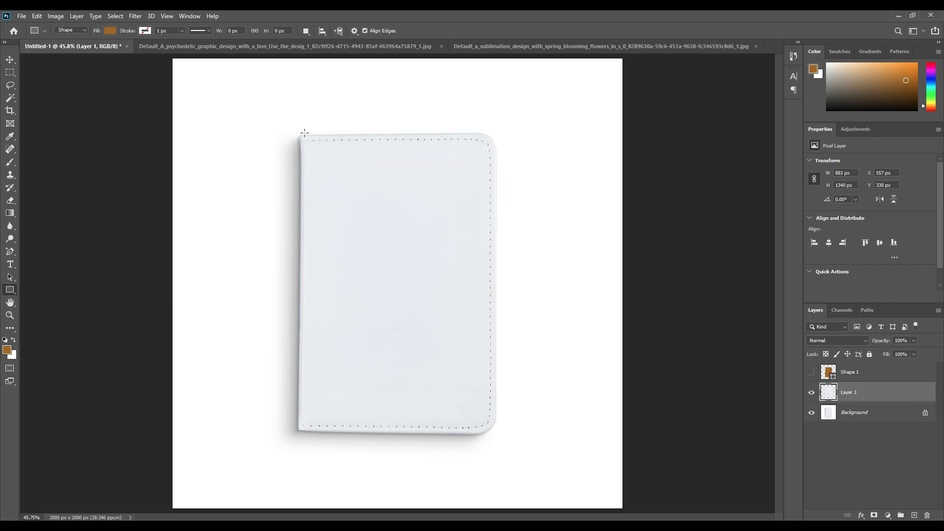
mouse_move(295, 132)
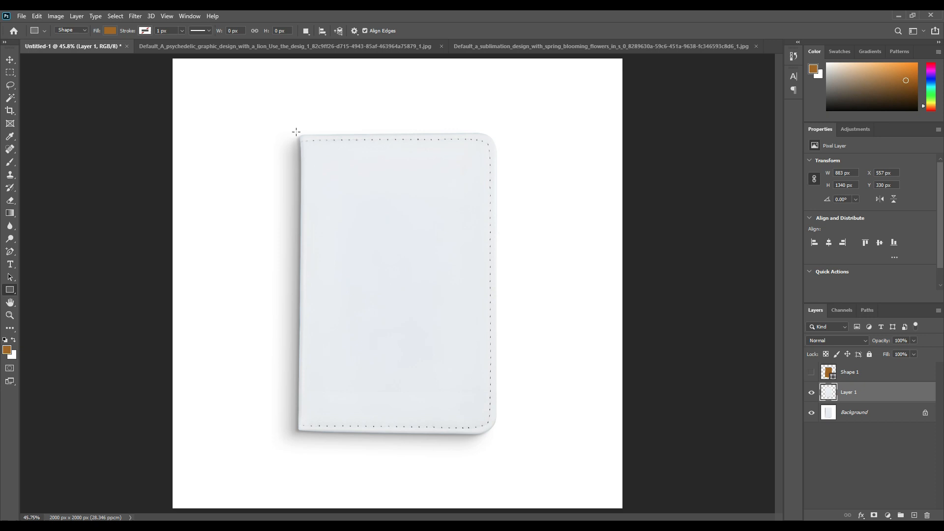
drag(296, 131, 494, 431)
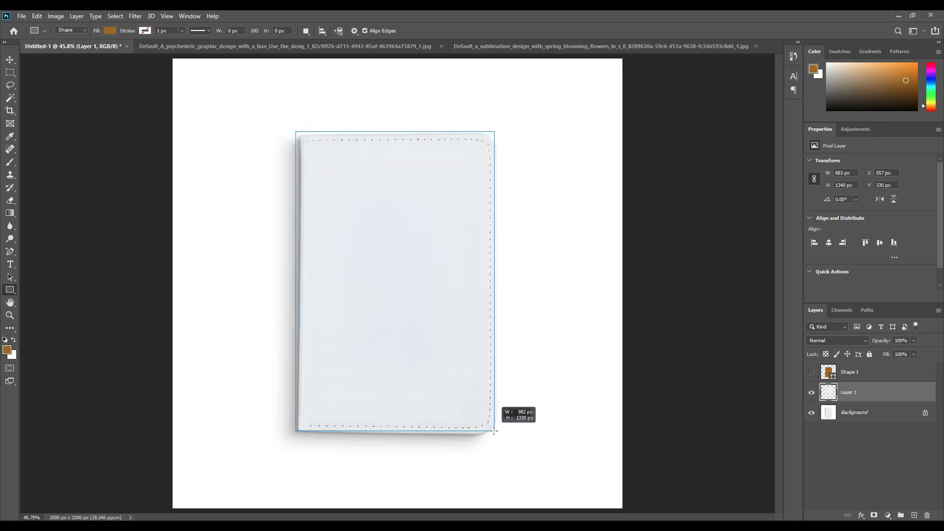
drag(493, 431, 499, 436)
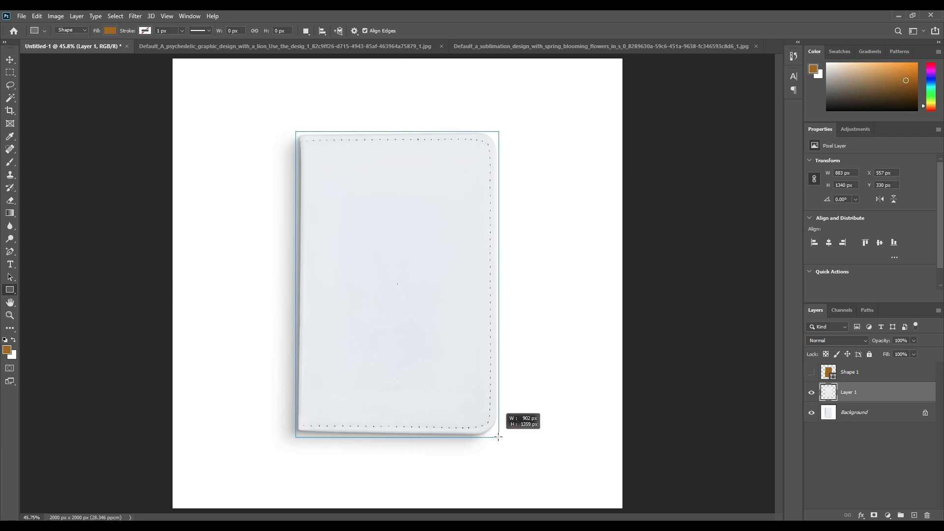
drag(498, 436, 496, 434)
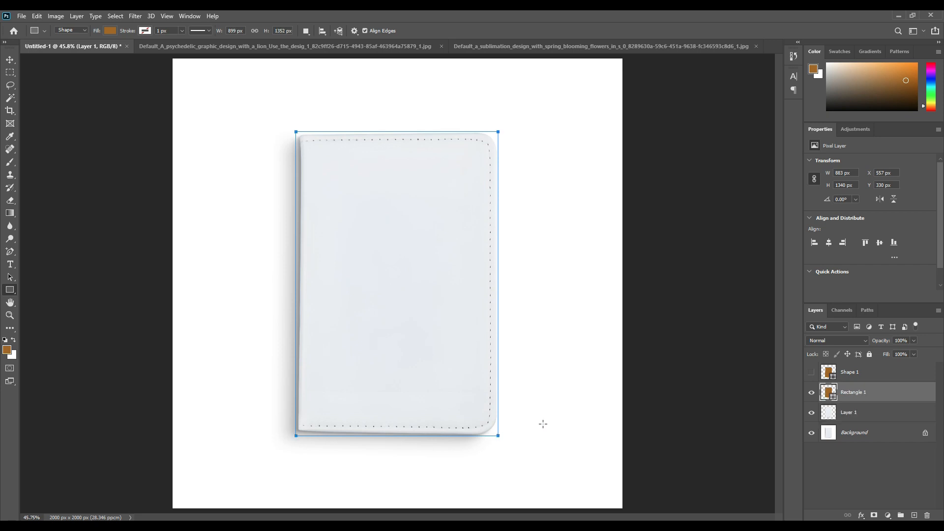
click(853, 392)
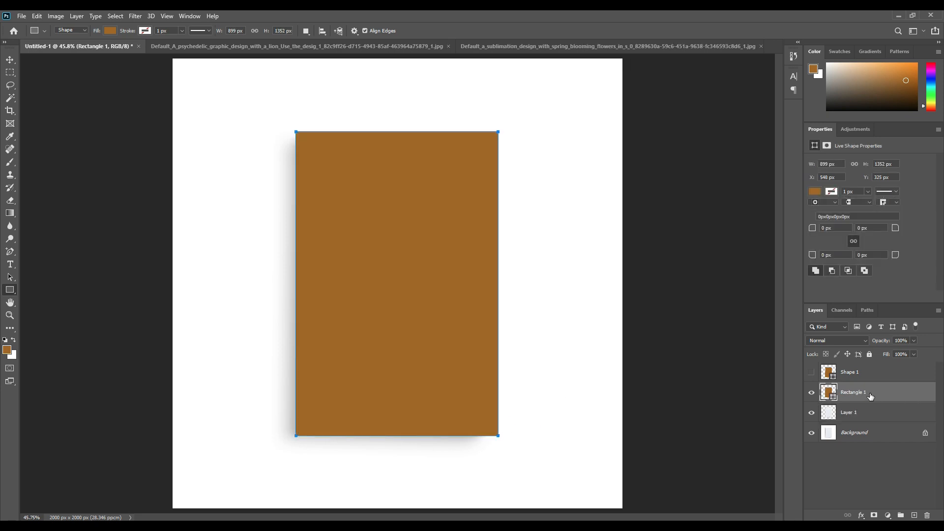
Convert Rectangle 1 to a smart object and mask it to the holder's rounded outline
right_click(852, 392)
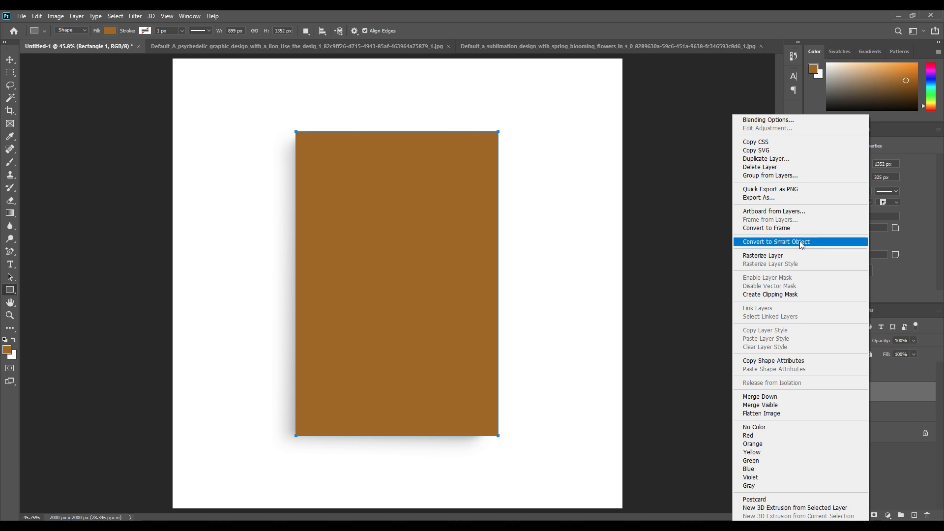
click(776, 242)
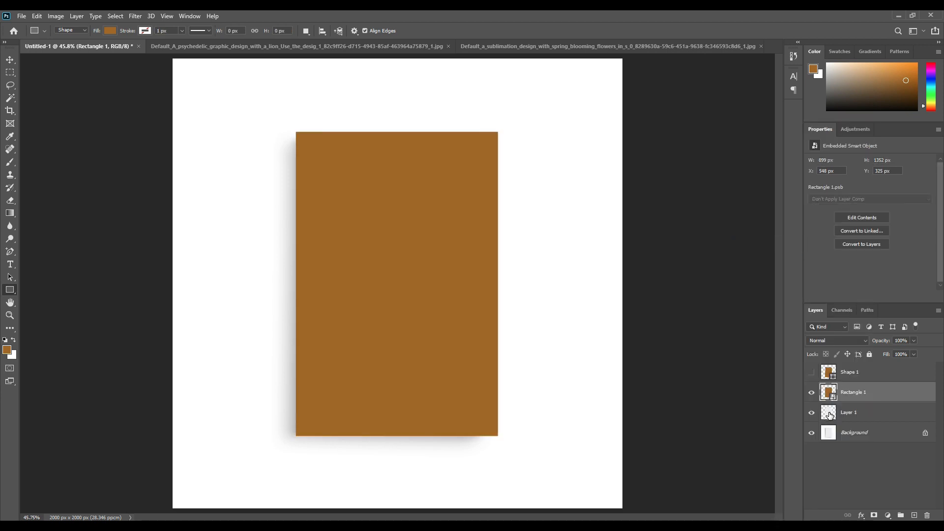
click(848, 412)
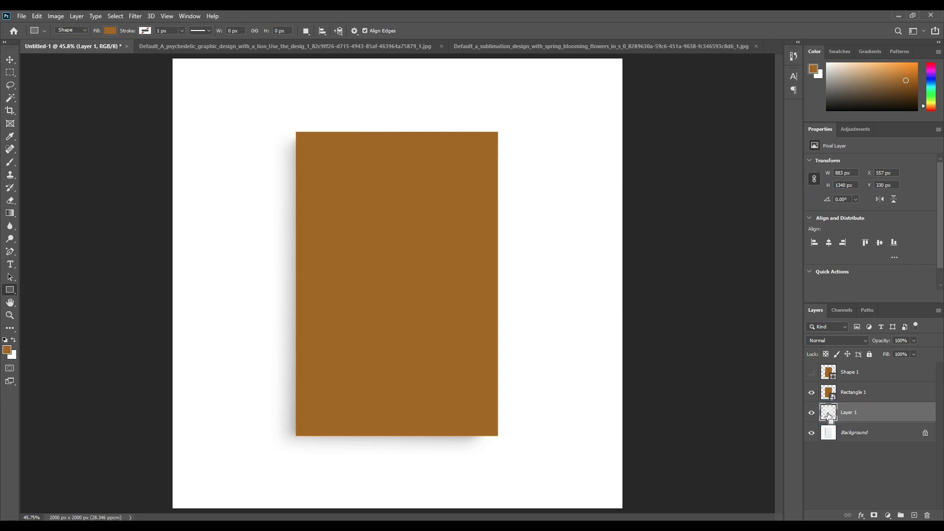
click(828, 412)
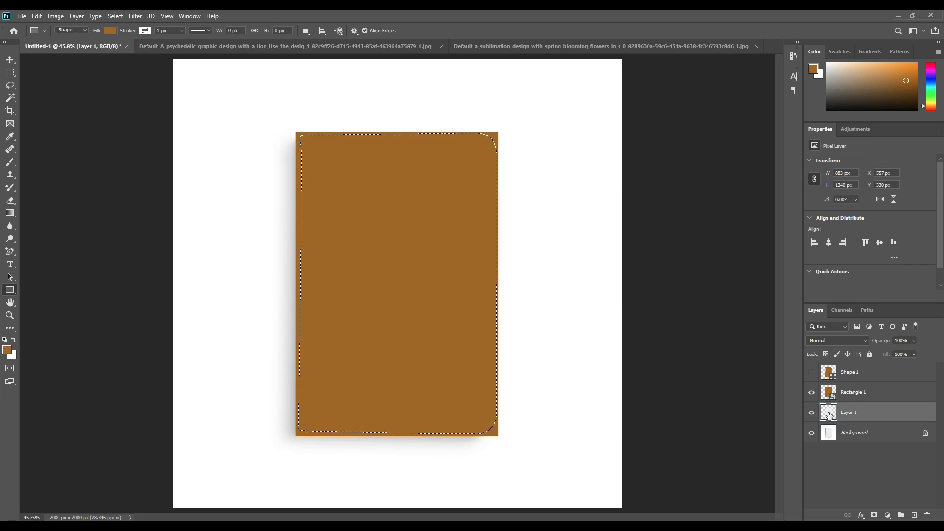
click(853, 392)
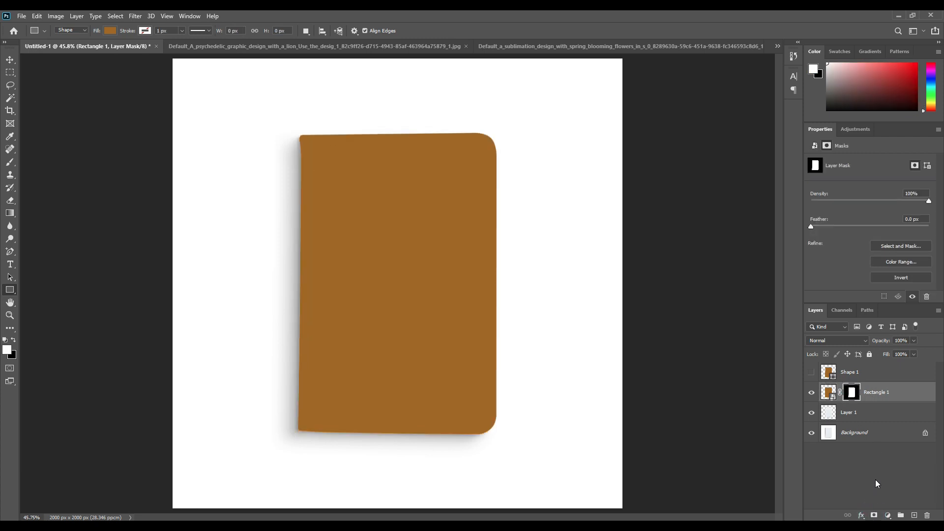
mouse_move(865, 415)
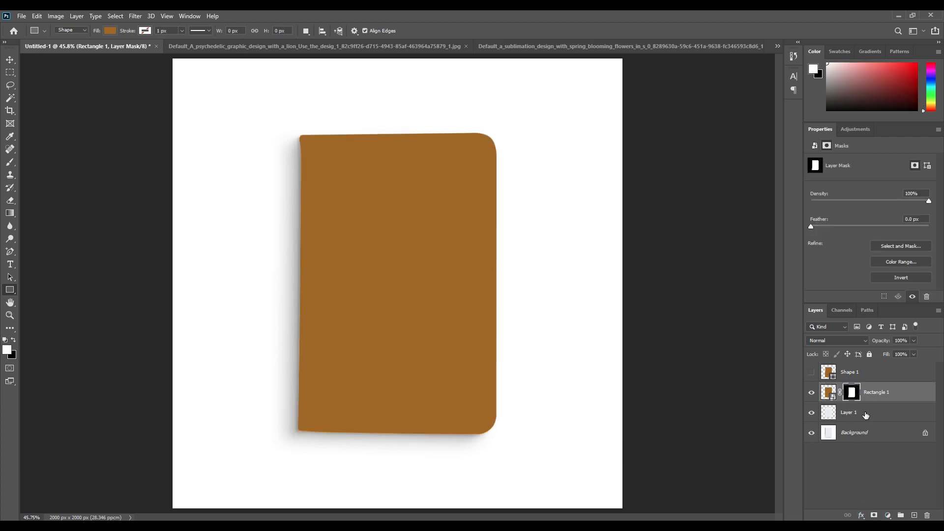
click(828, 392)
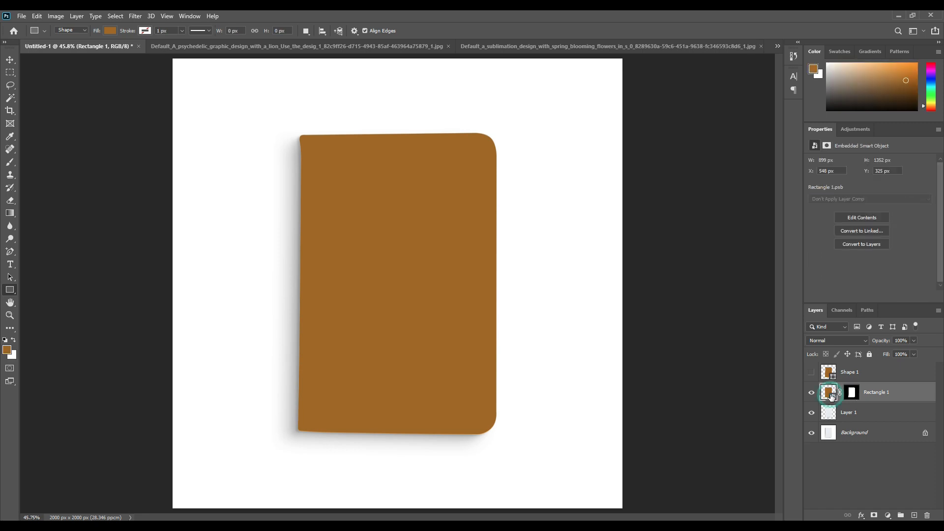
Enter Rectangle 1's smart object contents and go to the floral image document
double_click(828, 392)
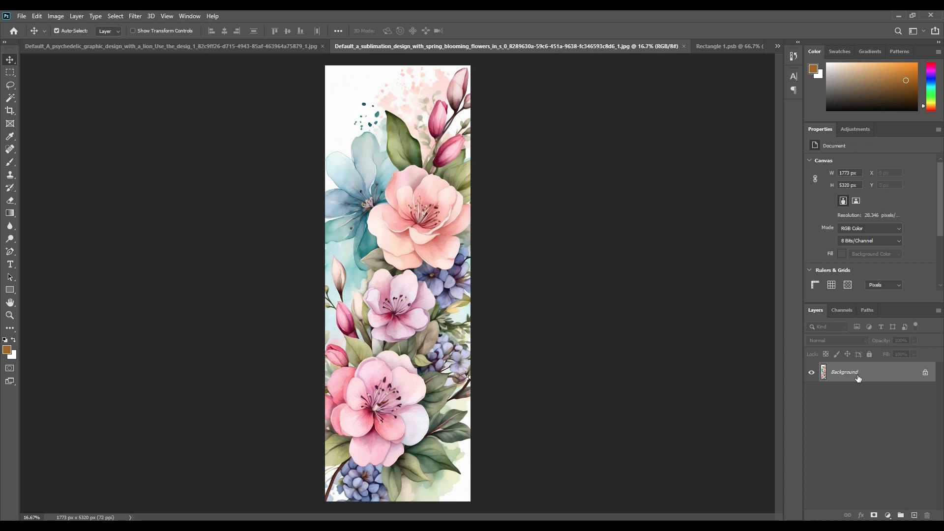
click(692, 46)
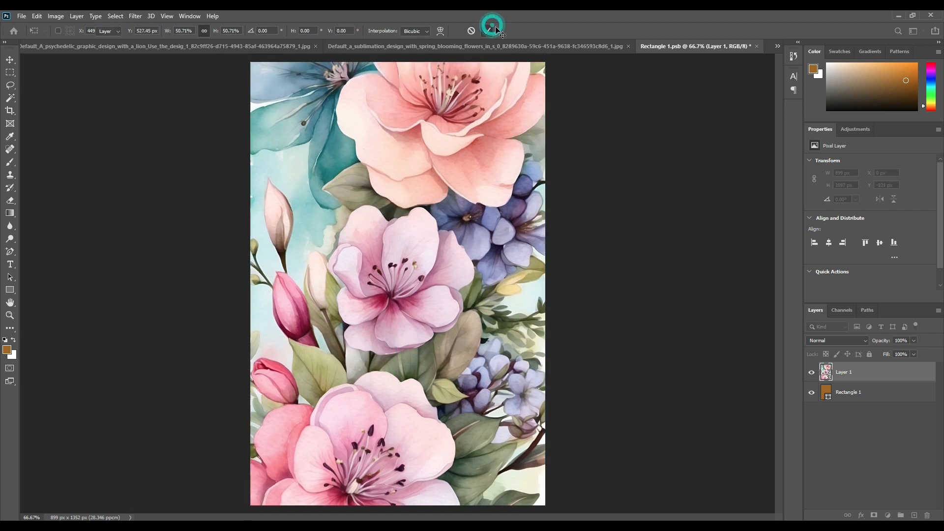
Commit the floral image's placement and close the floral source document
click(20, 15)
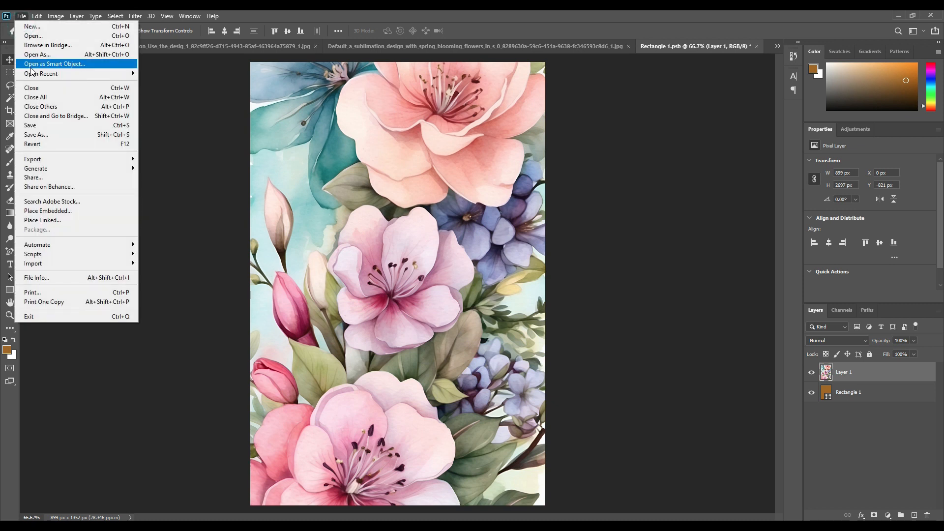
click(29, 125)
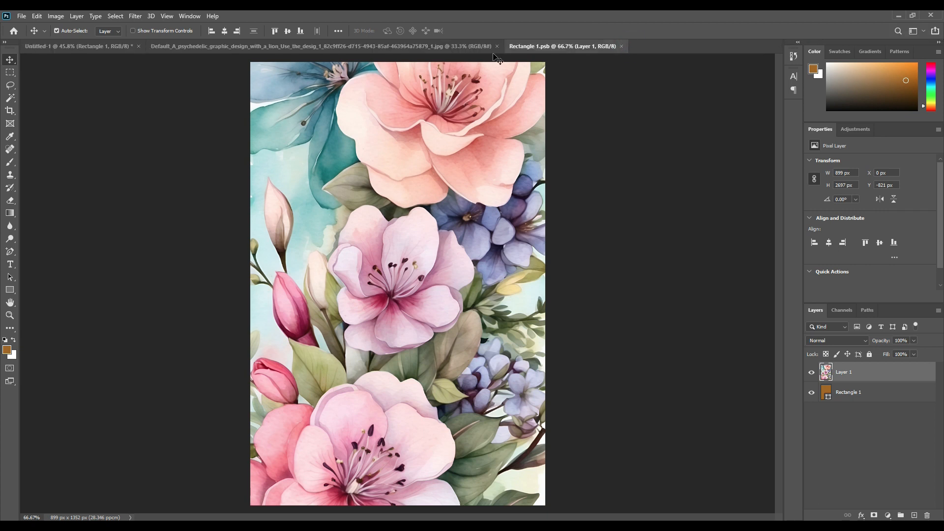
click(79, 46)
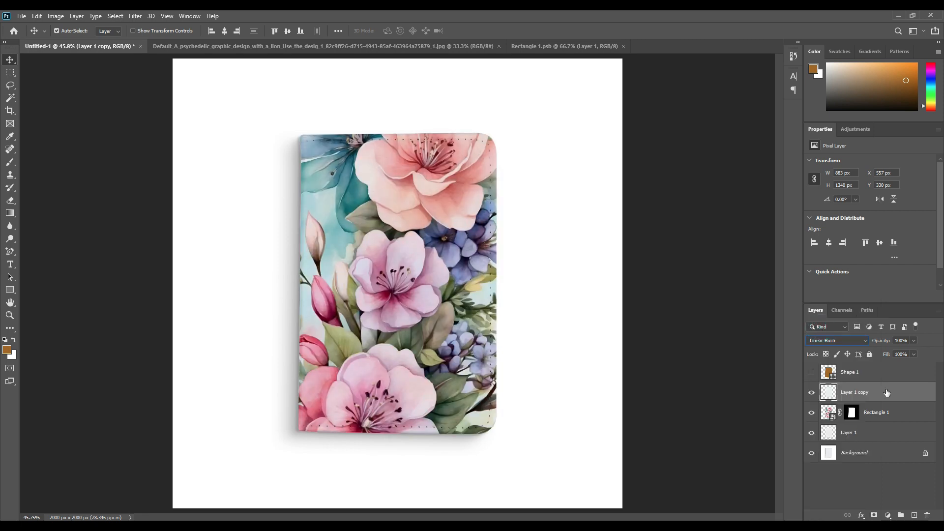
mouse_move(880, 394)
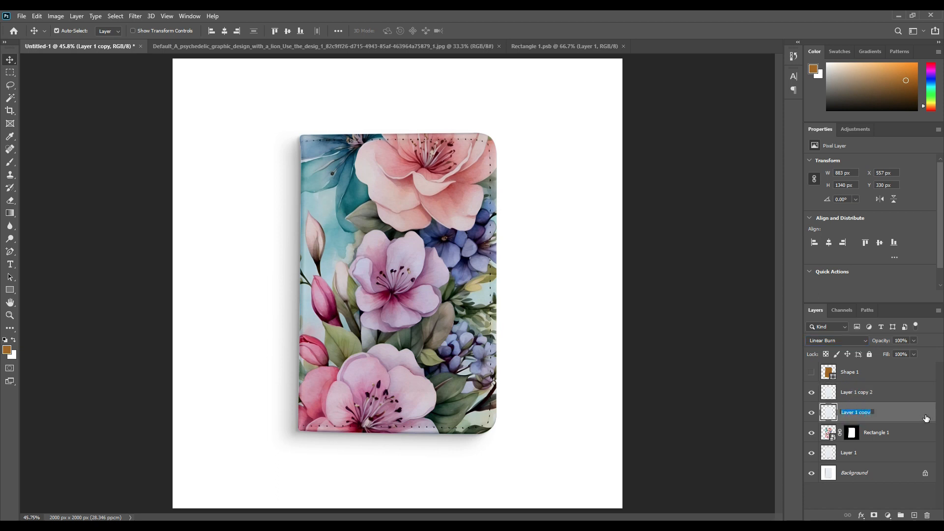
Rename the two texture layer copies to Shadow and Midtone
text(Shadow)
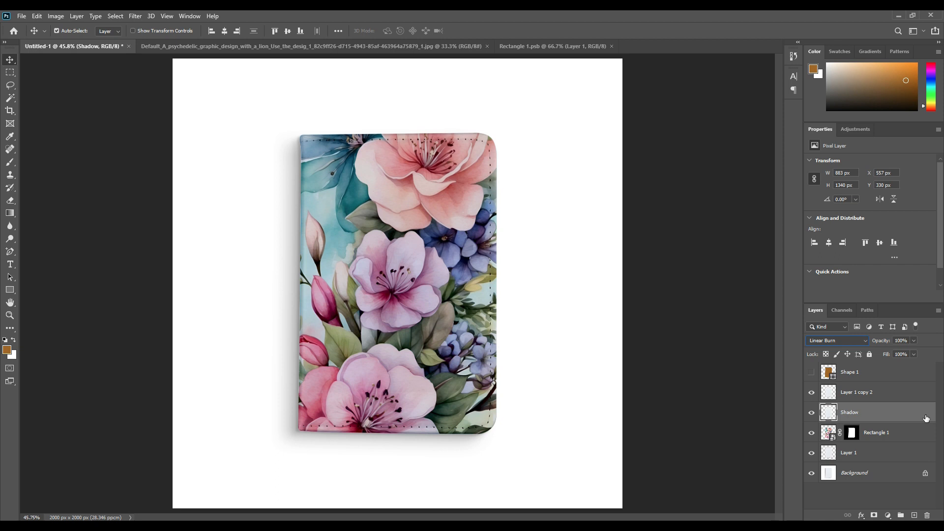
double_click(856, 392)
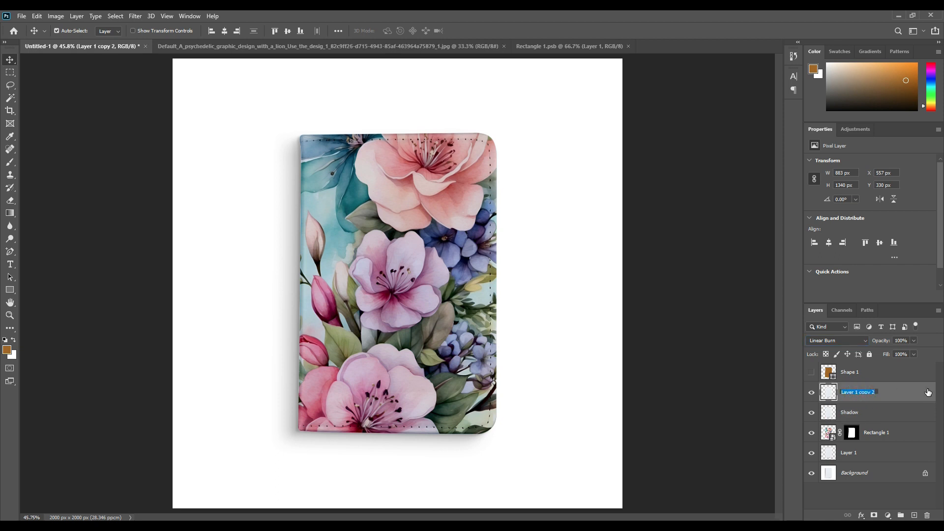
text(Midtone)
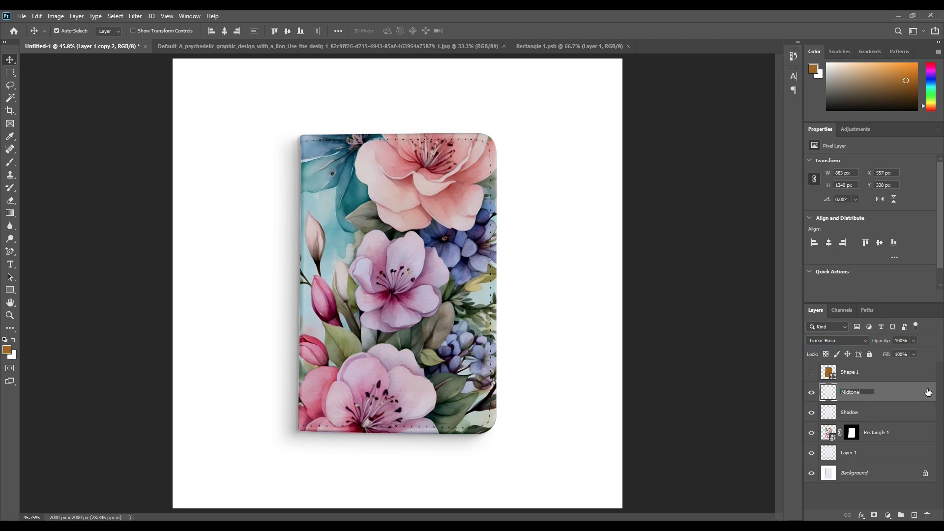
click(836, 341)
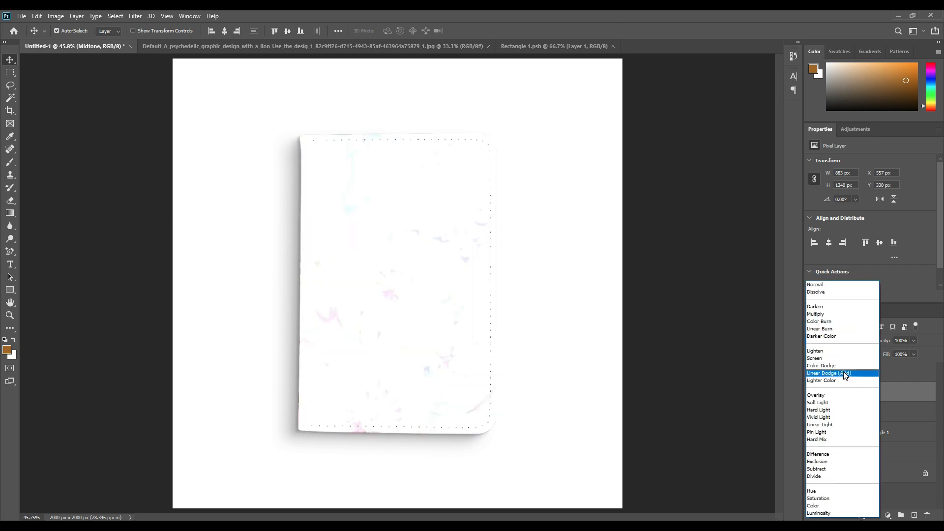
Set Midtone to Linear Dodge (Add) with Levels black input 232 and white output 43
click(828, 373)
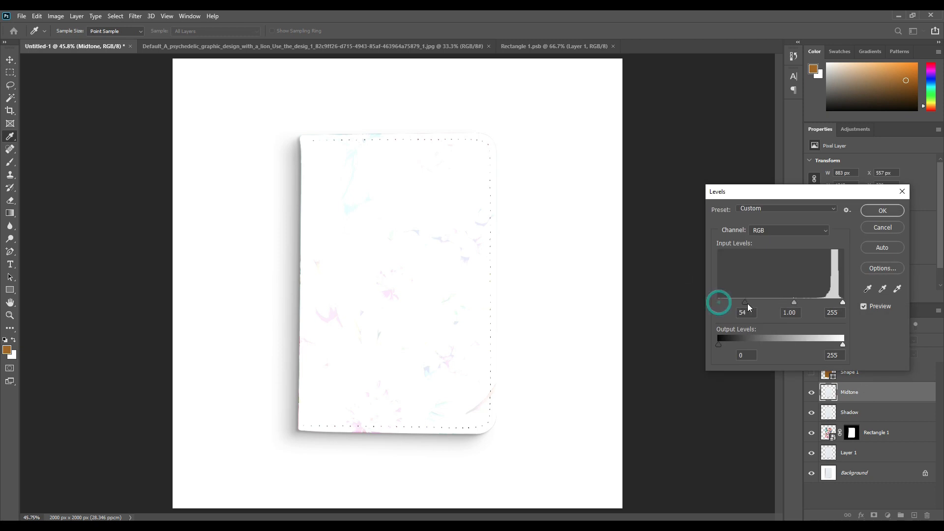
drag(744, 302, 814, 302)
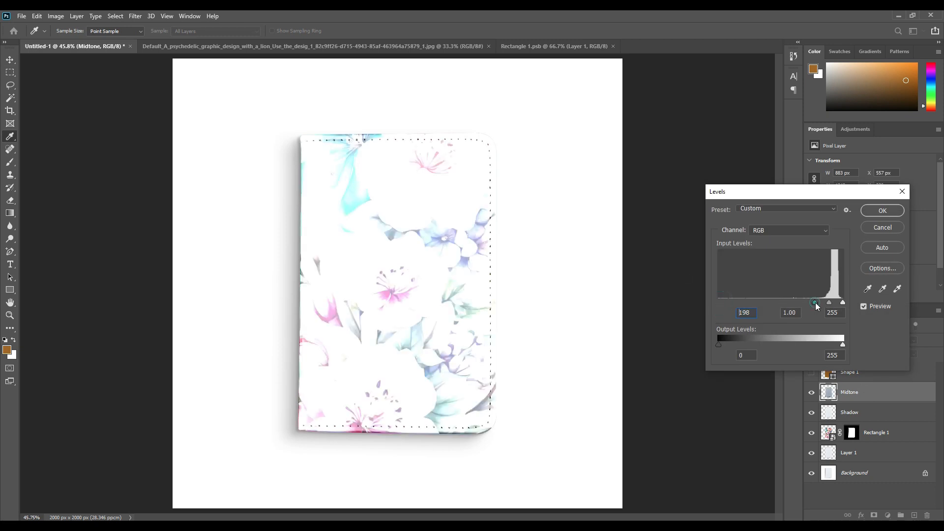
drag(816, 302, 828, 302)
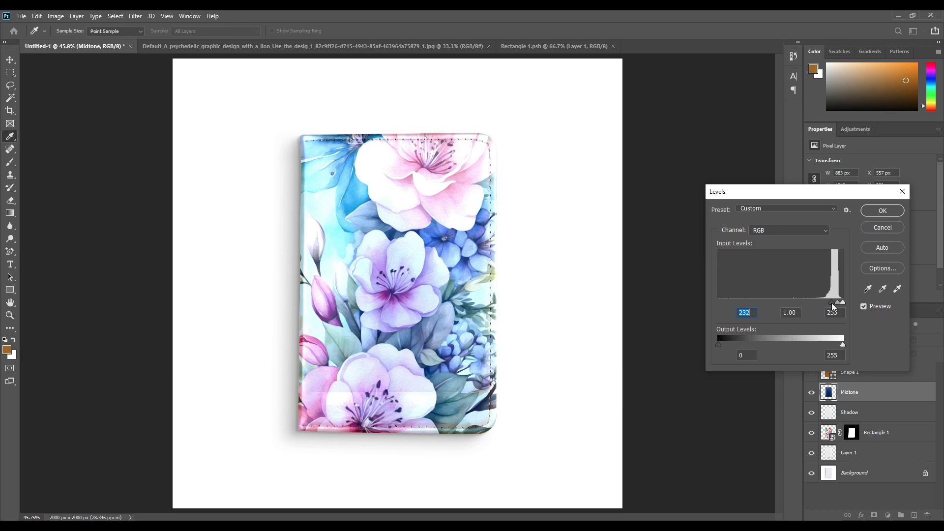
drag(843, 345, 779, 344)
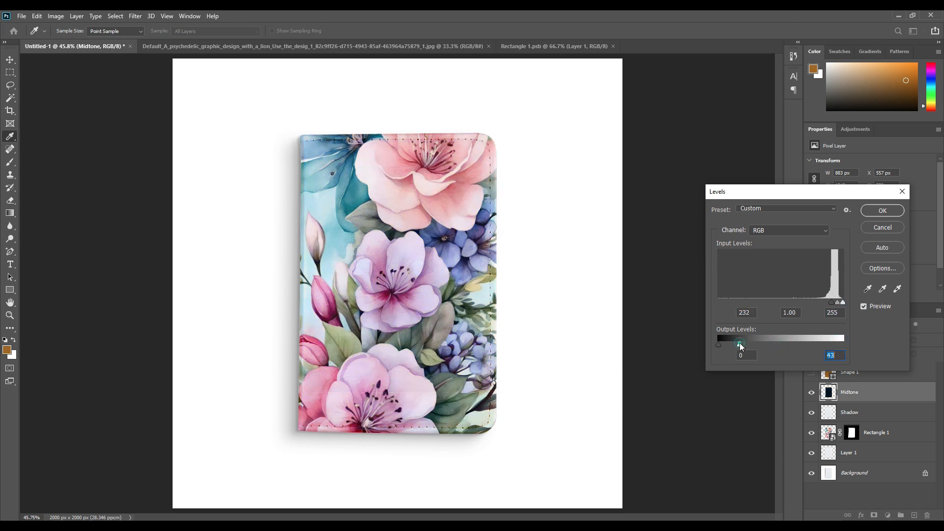
click(881, 210)
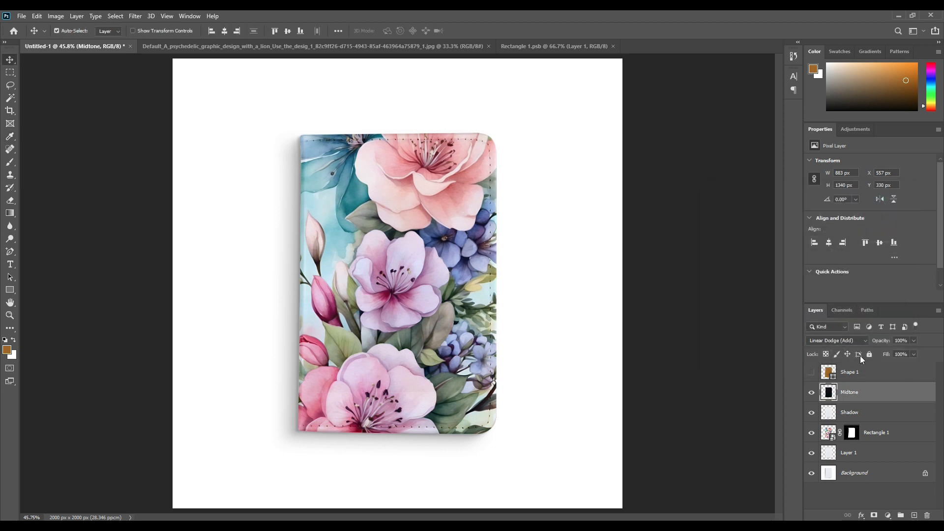
mouse_move(861, 391)
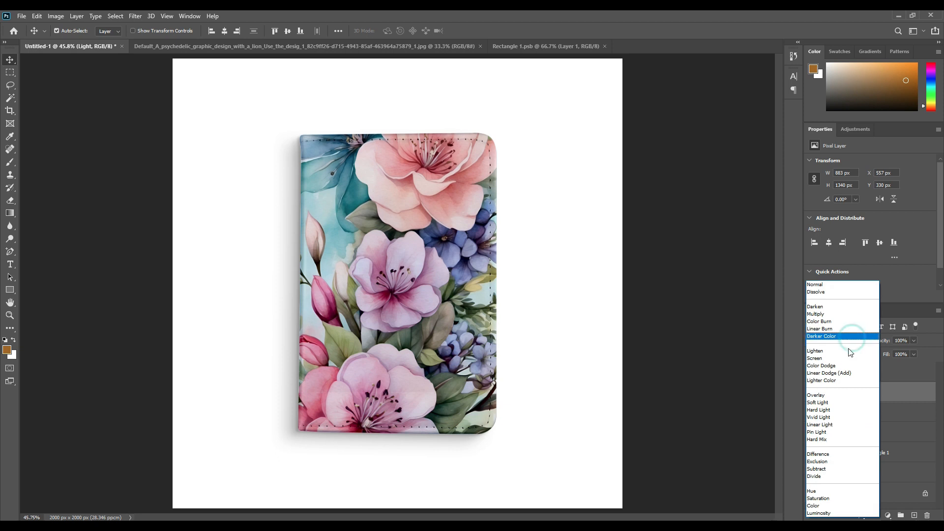
Blend the Light layer as Screen and apply Levels with black input 237 and white output 96
click(814, 358)
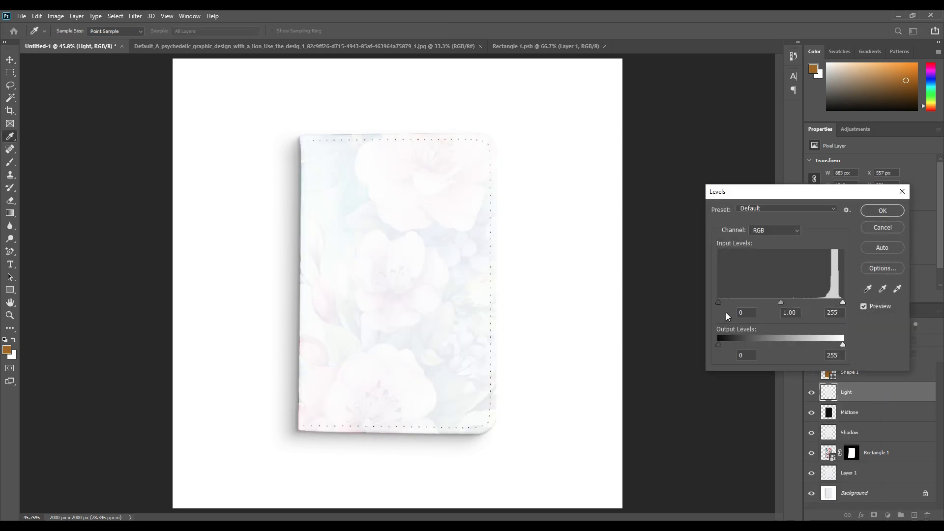
drag(718, 302, 831, 302)
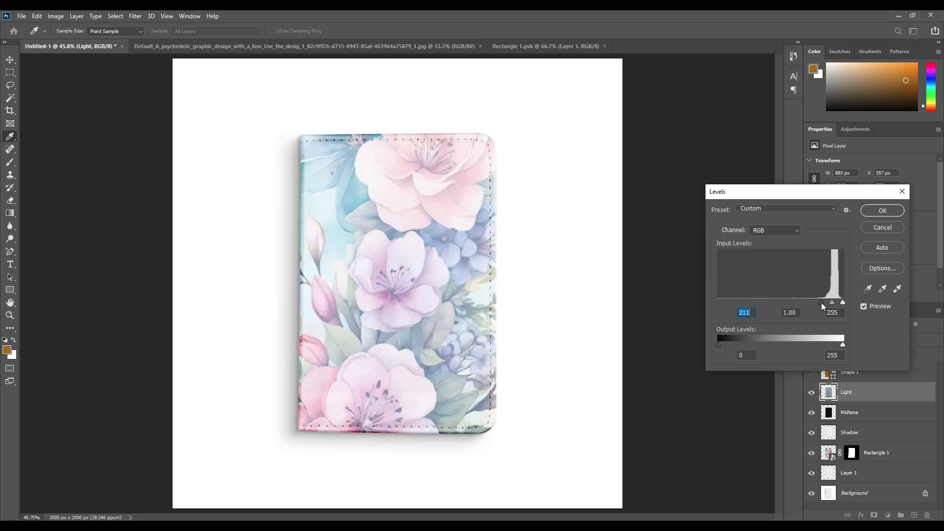
drag(820, 302, 837, 302)
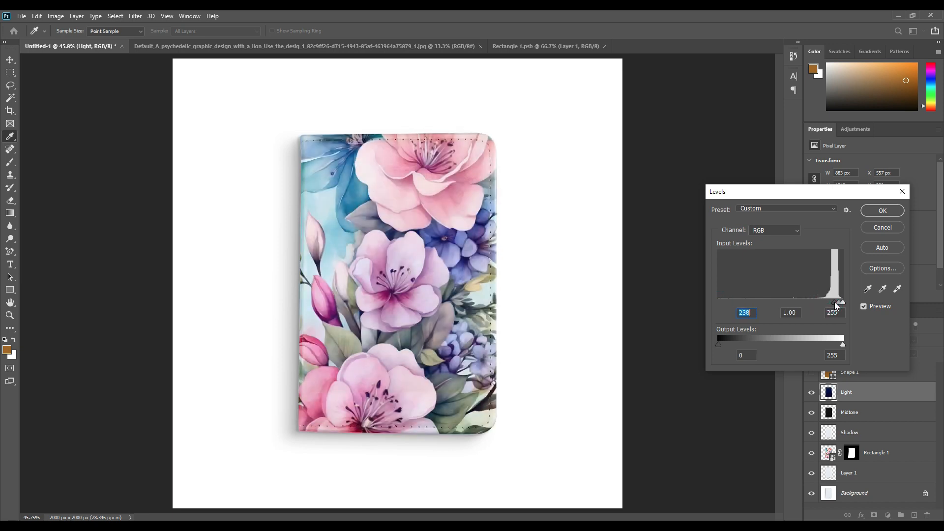
drag(842, 302, 835, 302)
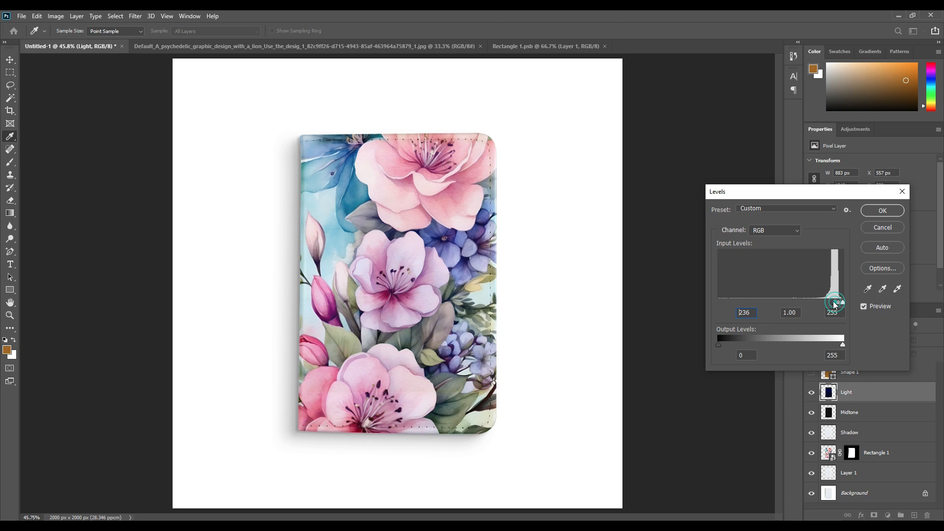
drag(835, 301, 836, 300)
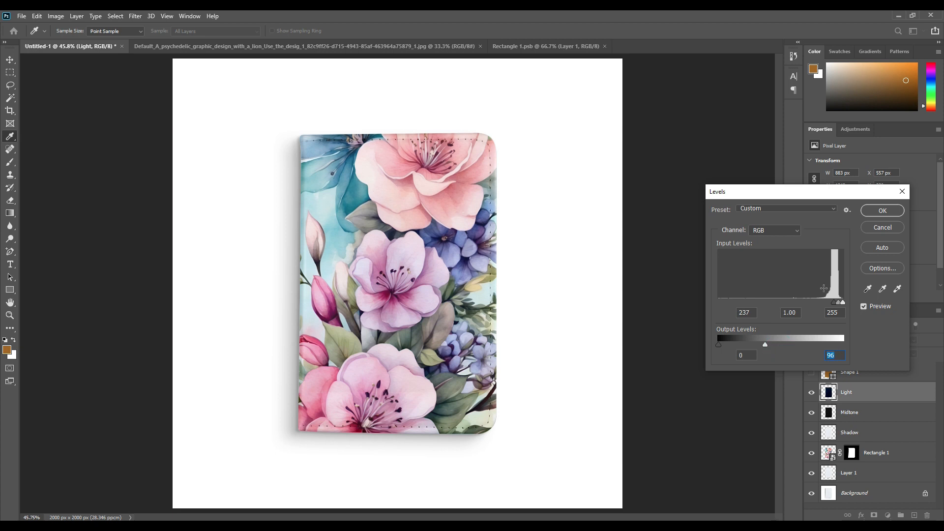
click(881, 210)
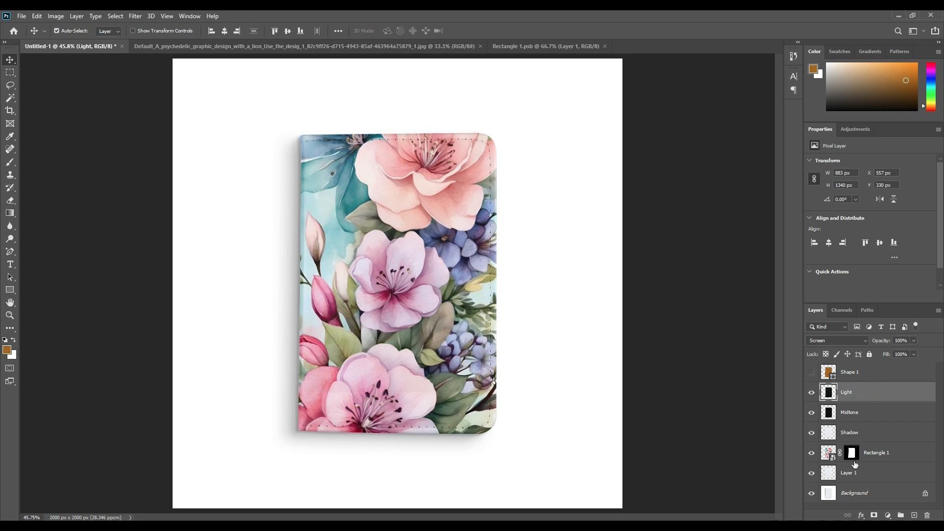
Rename the floral layer to Place Your Design Here and Layer 1 to Product
click(853, 493)
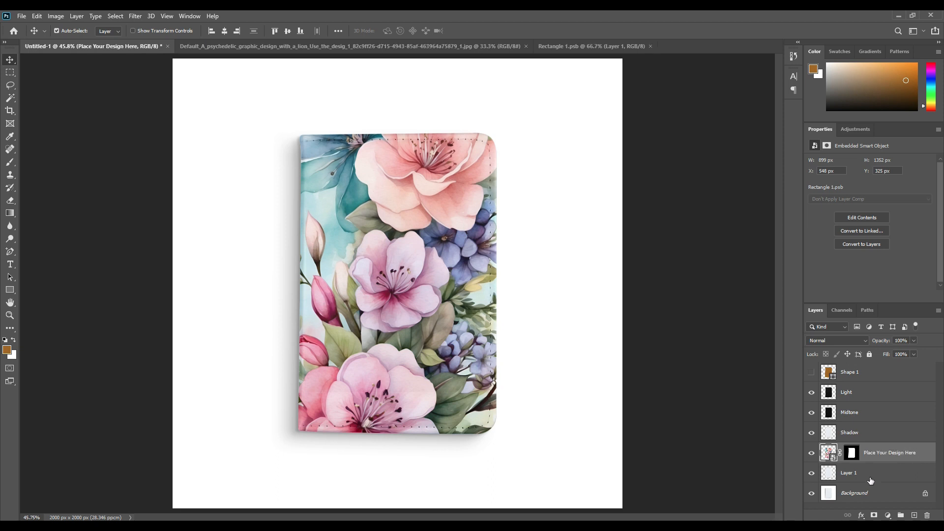
double_click(848, 472)
text(Product)
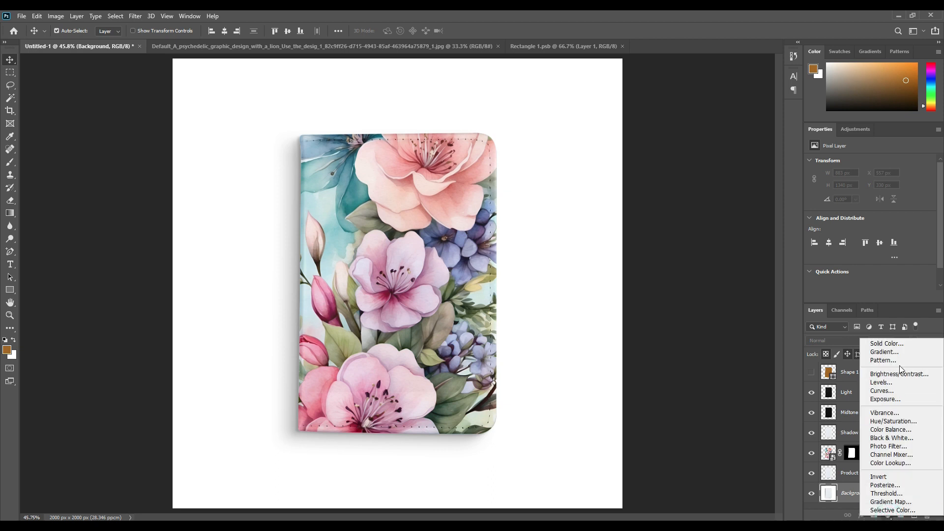
Create a pink Solid Color fill layer above Background, named Chnge Background Color
click(886, 343)
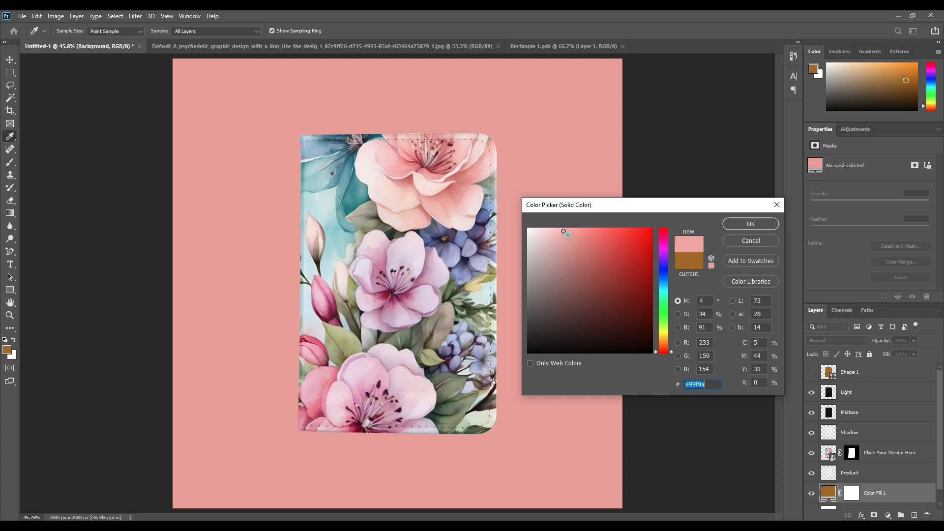
click(749, 224)
text(Chnge Background Color)
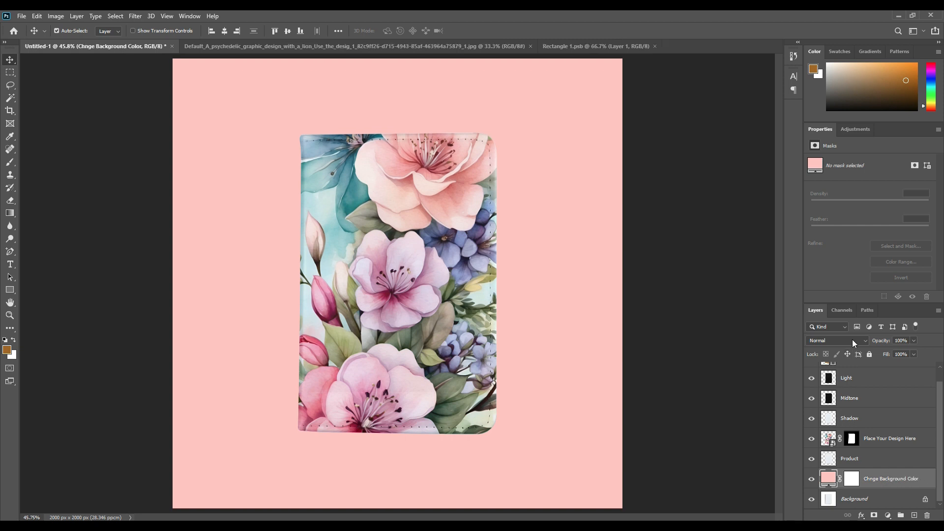
Blend the Chnge Background Color fill layer with Linear Burn
click(837, 340)
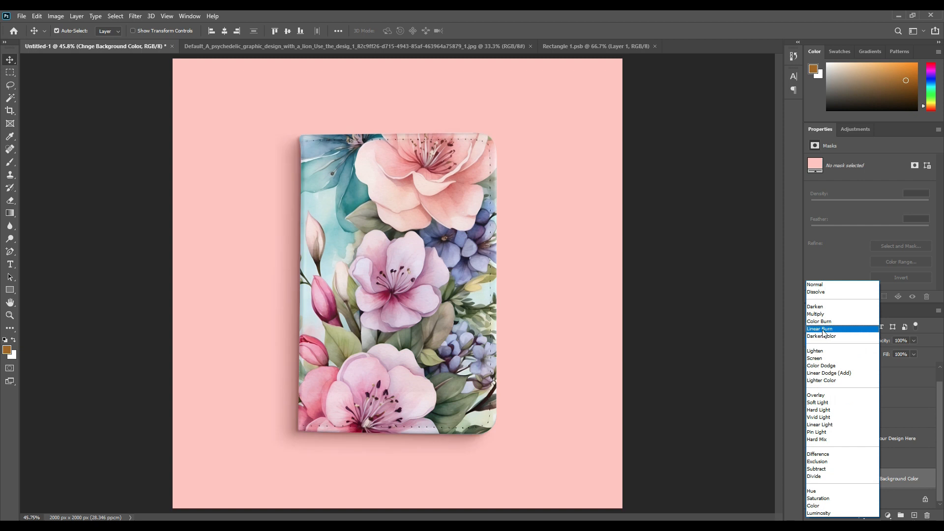
click(819, 328)
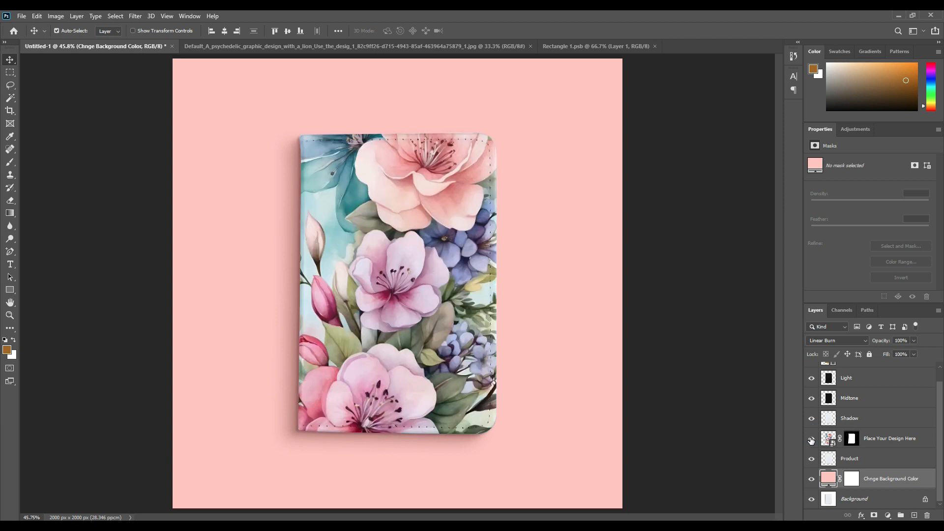
click(854, 498)
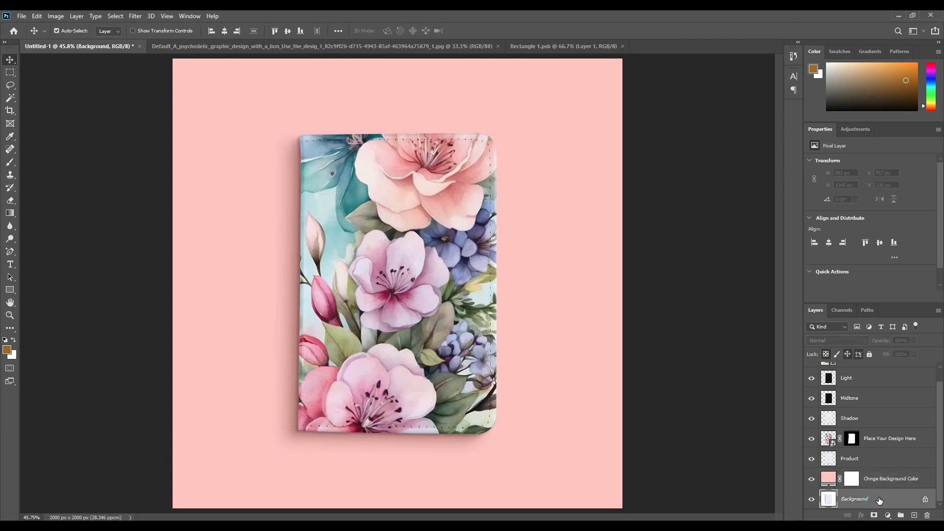